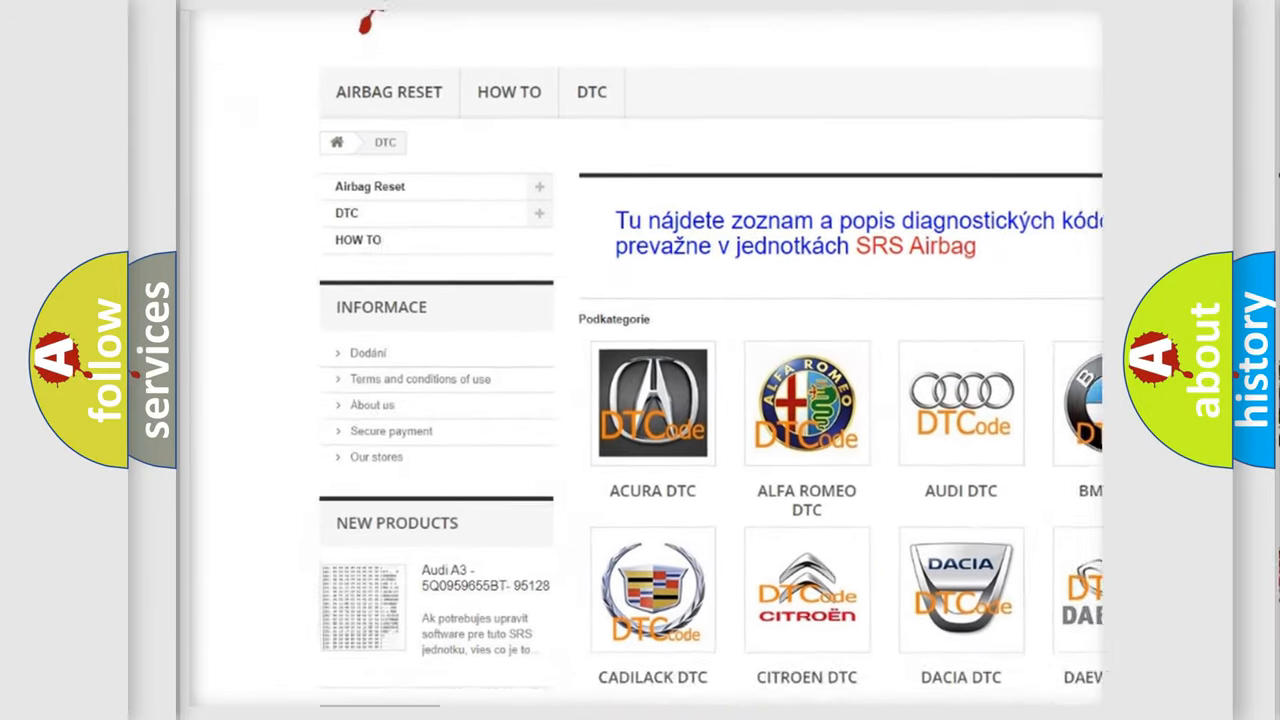
pyautogui.scroll(-3)
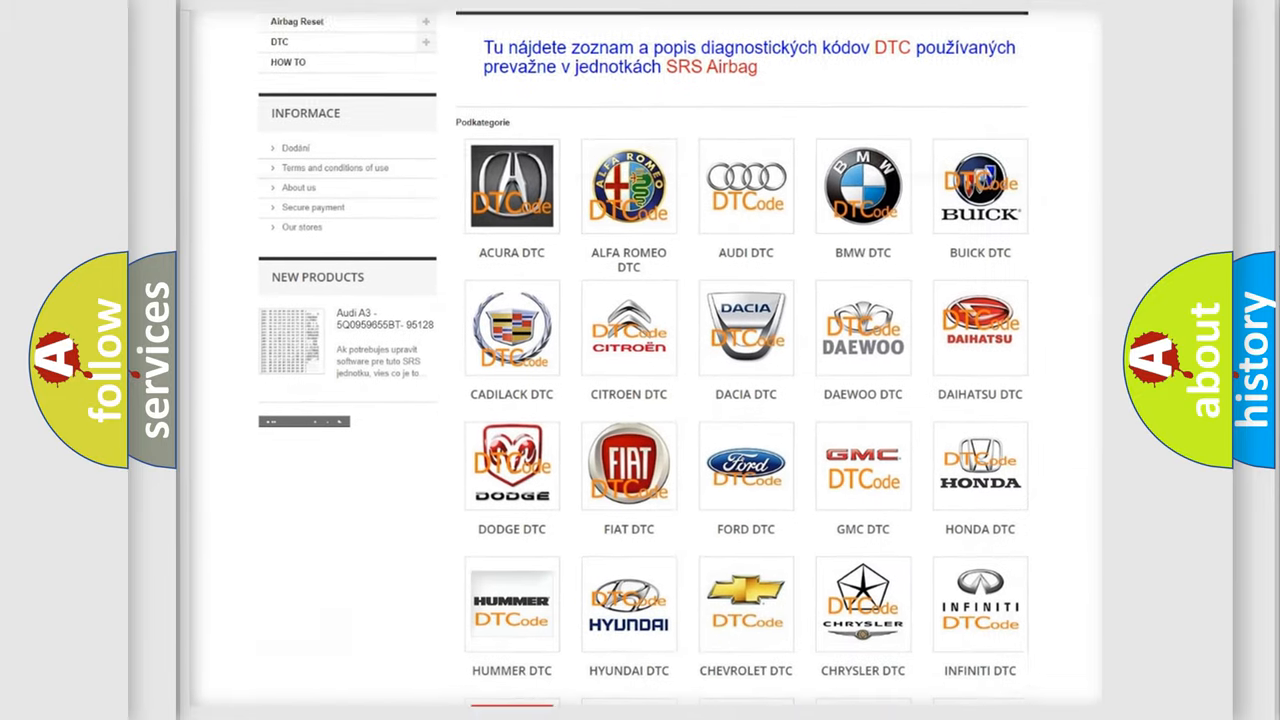
pyautogui.scroll(-3)
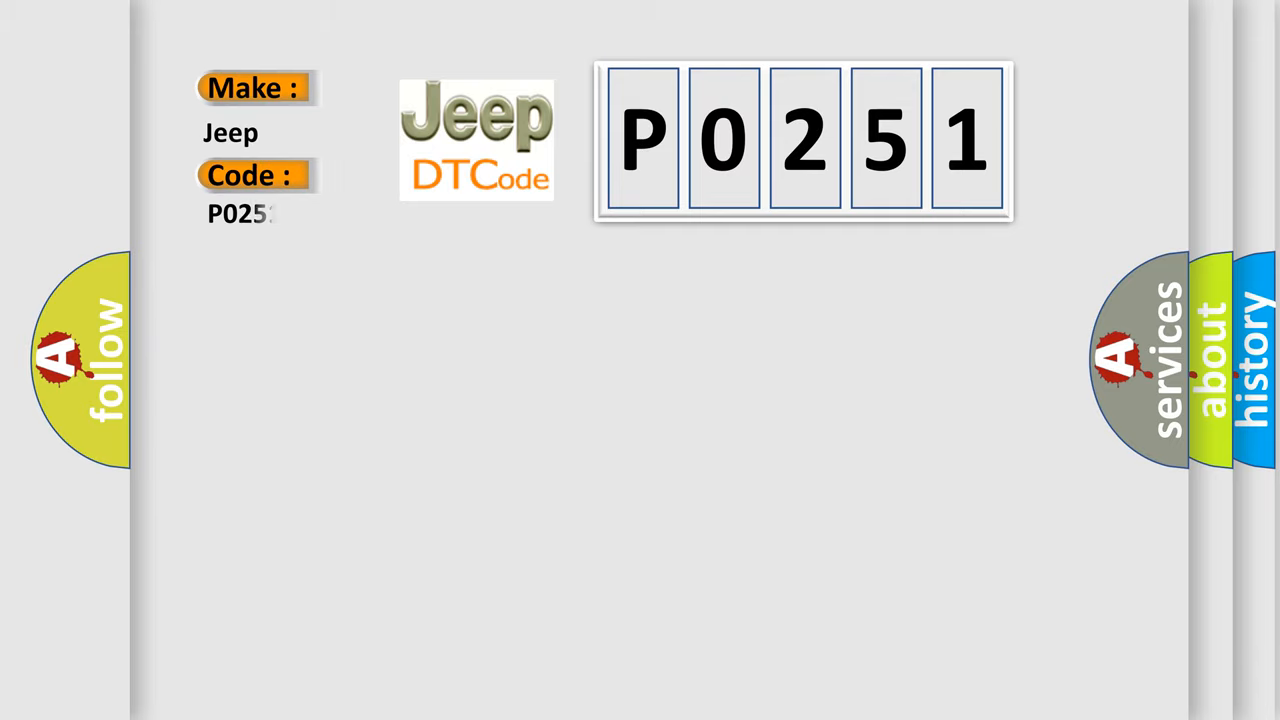
pyautogui.write('51')
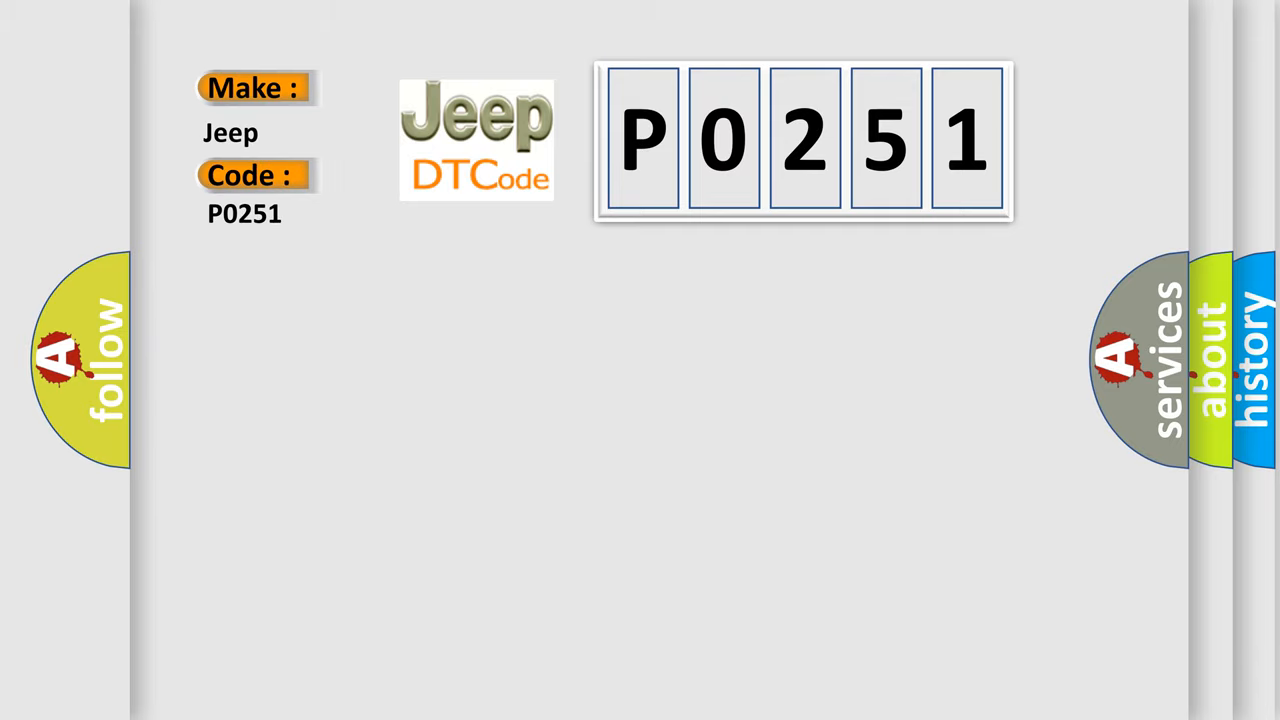